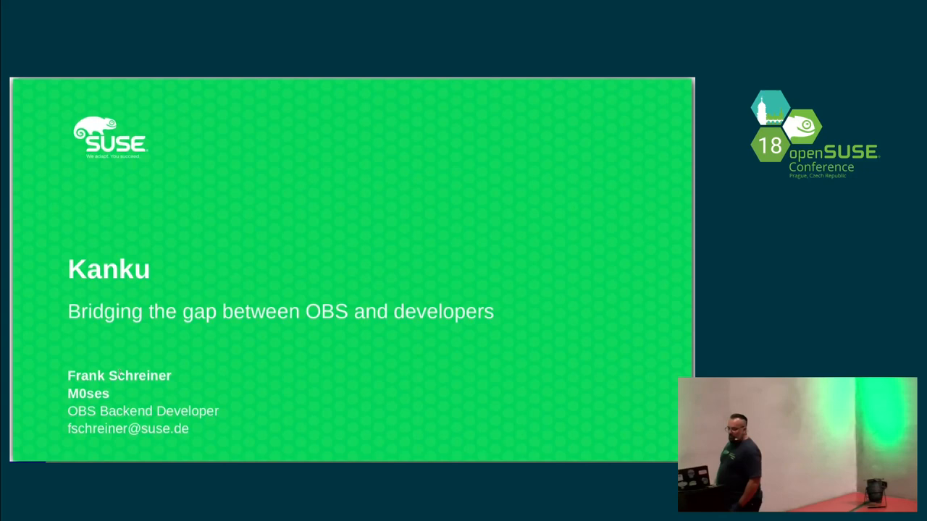
- Advance past the Kanku title slide into the introductory slides
key("Right")
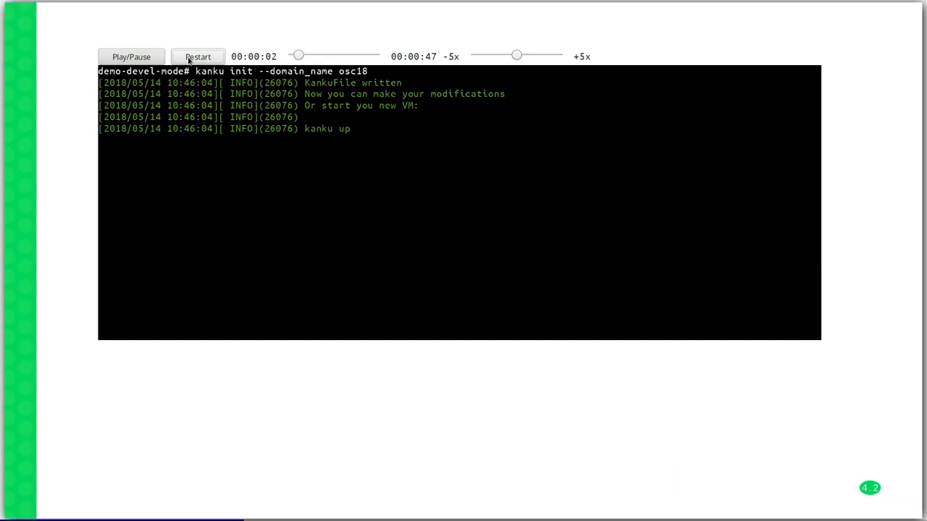
- Replay the kanku init terminal demo that writes the osc18 KankuFile
left_click(131, 57)
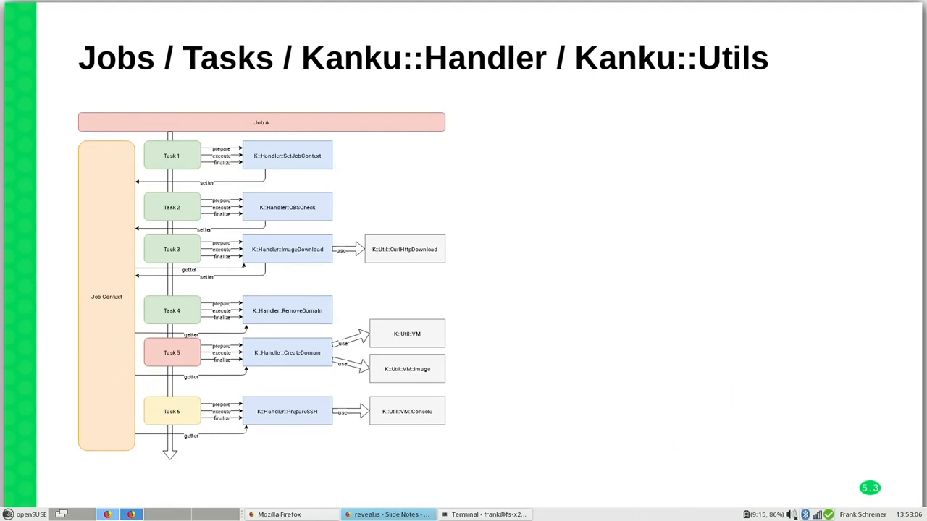
- Advance to slide 5.4, "Jobs", on loosely coupled task sets and the JobContext
key("Right")
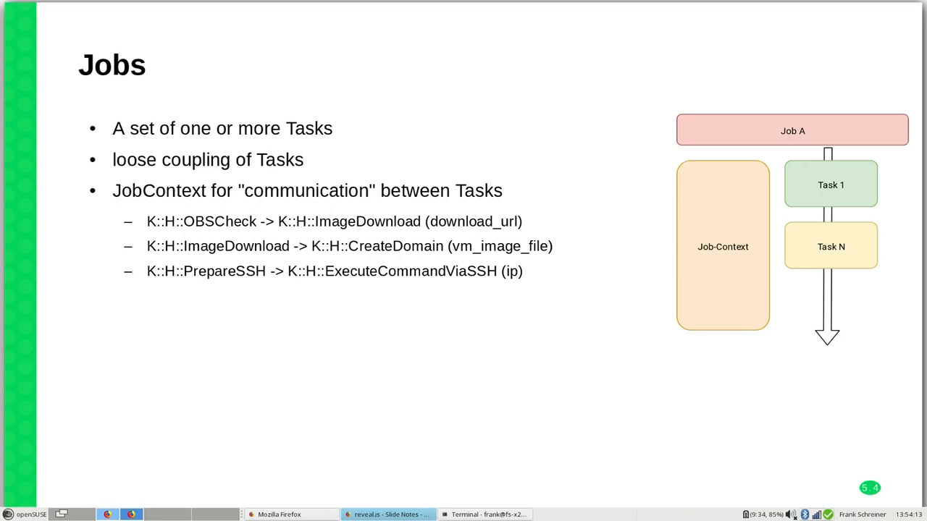
- Advance to slide 5.5, "Tasks", with the CreateDomain handler example
key("Right")
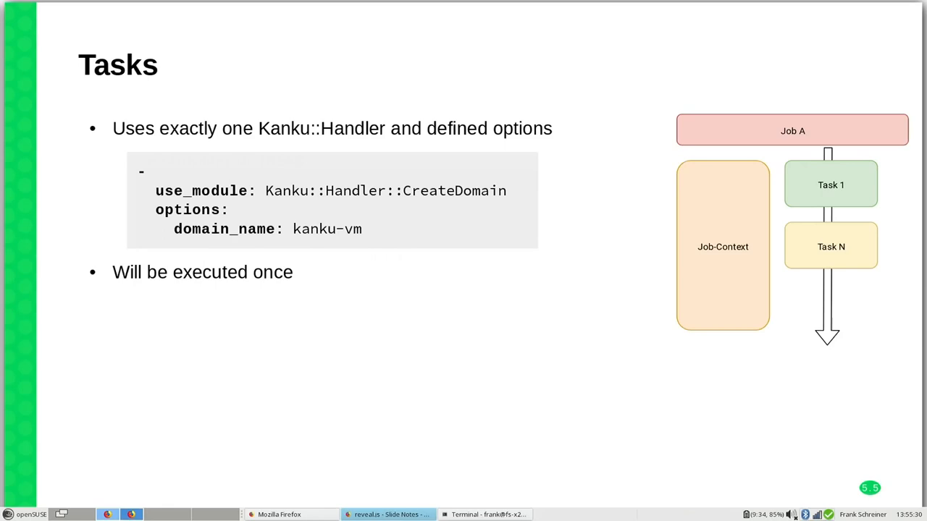
- Advance to slide 5.6, "Kanku::Handler classes", with prepare/execute/finalize methods
key("Right")
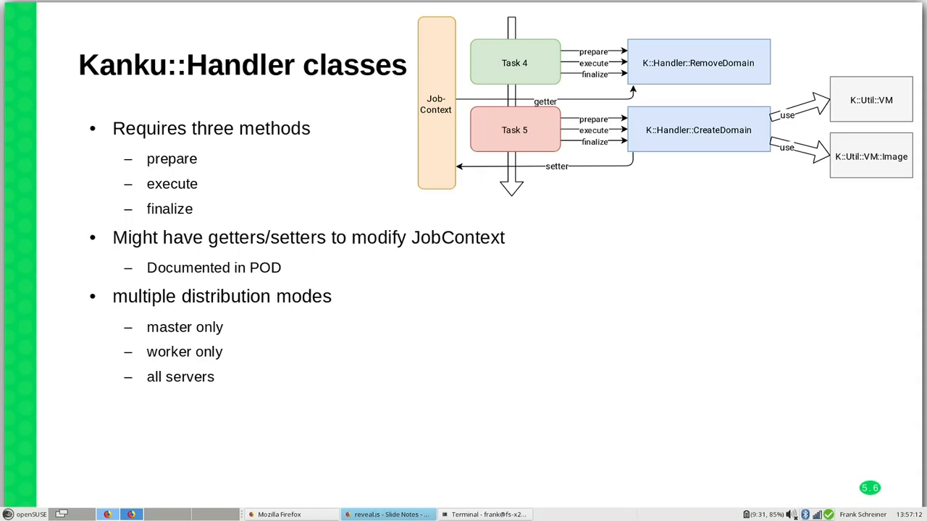
- Advance past the Basic Architecture diagram to slide 7, the kanku cheatsheet
key("Right")
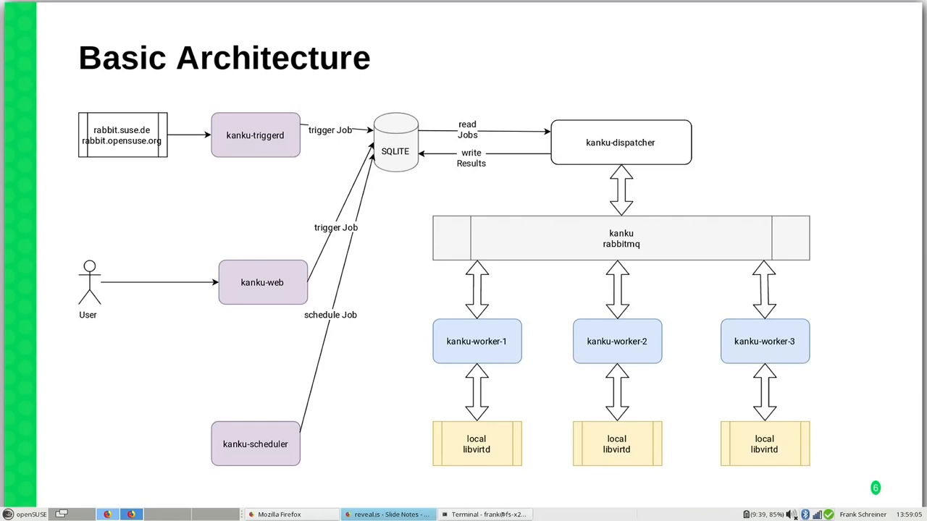
key("Right")
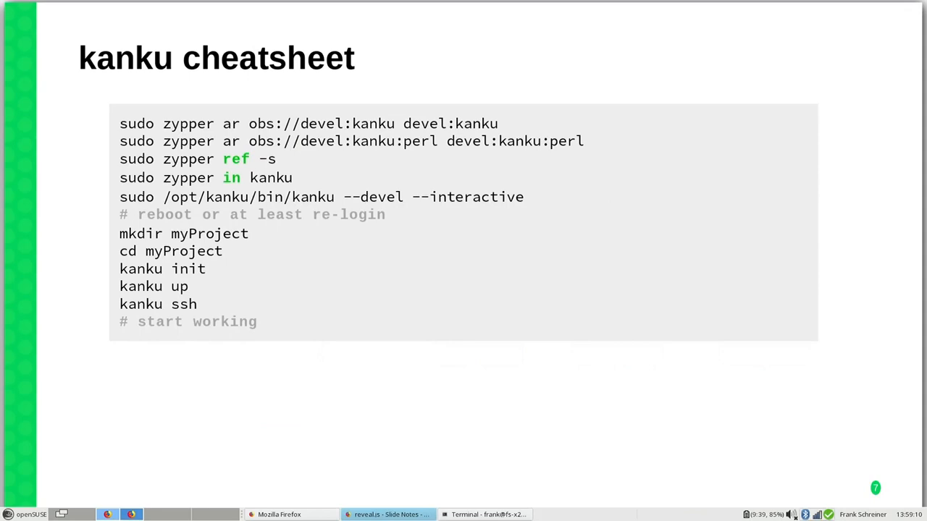